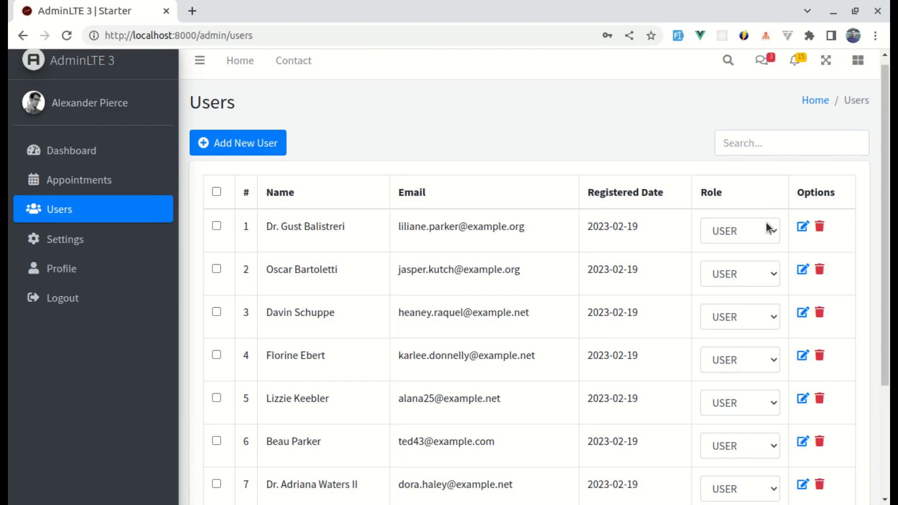
# Delete the first user from the AdminLTE users table via the confirmation modal
pyautogui.click(820, 226)
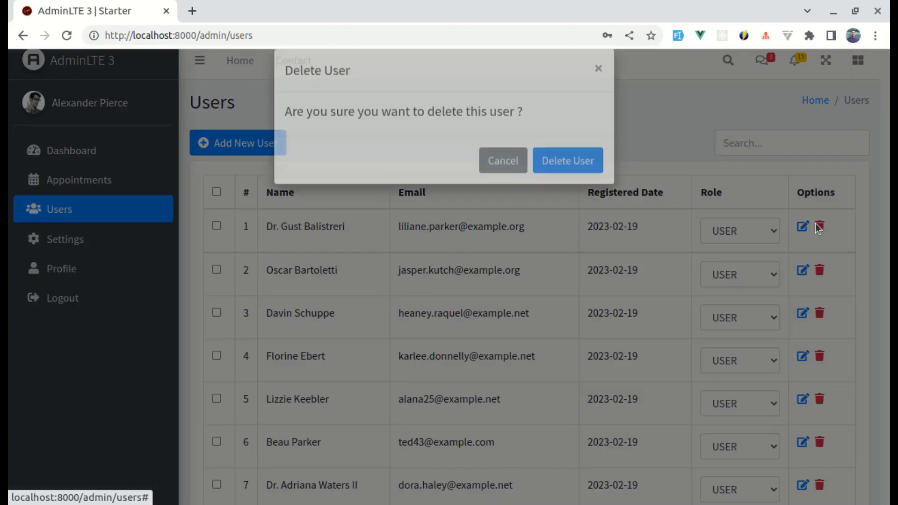
pyautogui.click(567, 160)
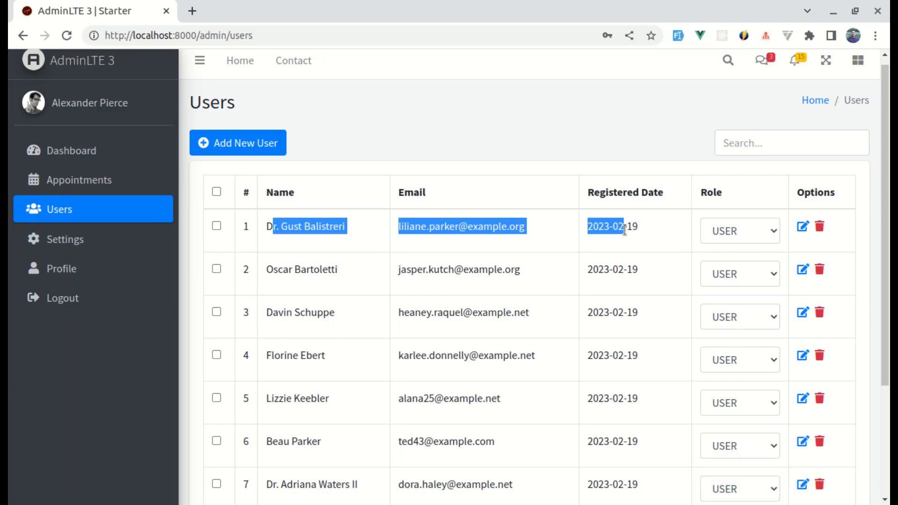
pyautogui.click(816, 226)
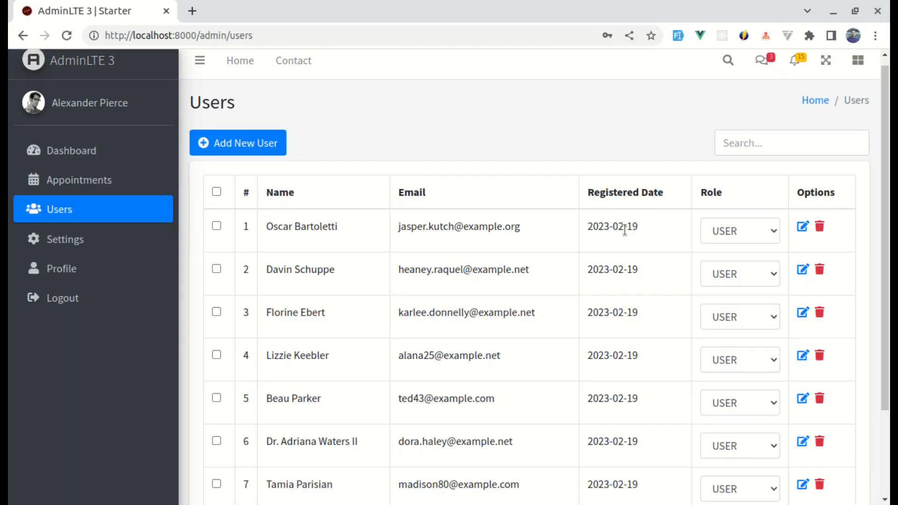
# Request deletion of the sixth user, which fails with a 404 for a null ID, and bring up DevTools
pyautogui.scroll(-3)
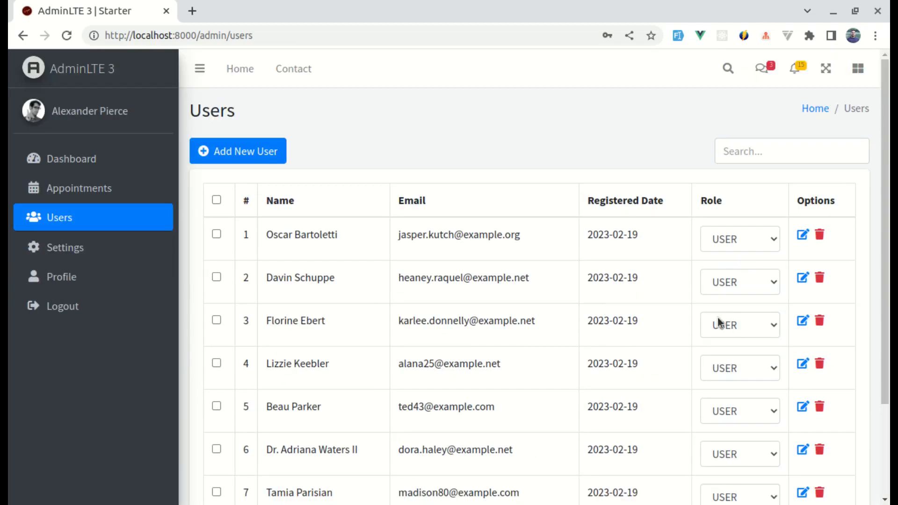
pyautogui.scroll(-3)
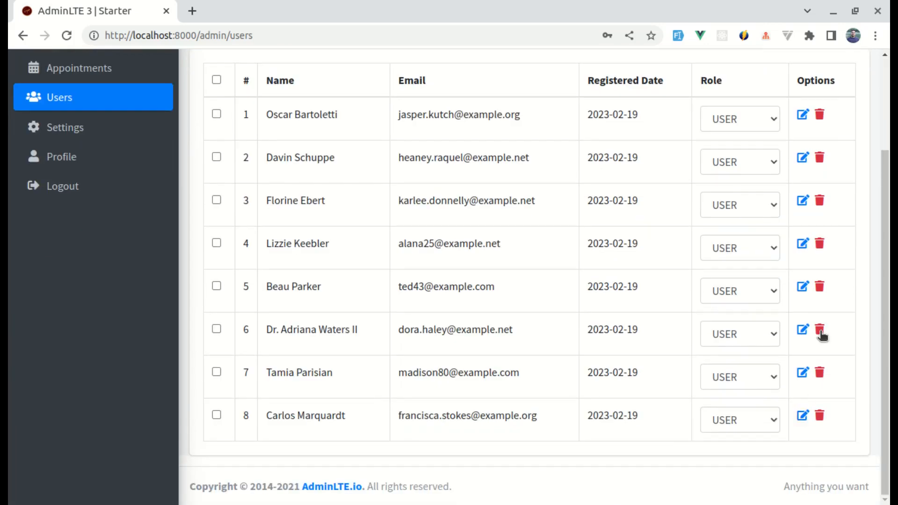
pyautogui.click(821, 334)
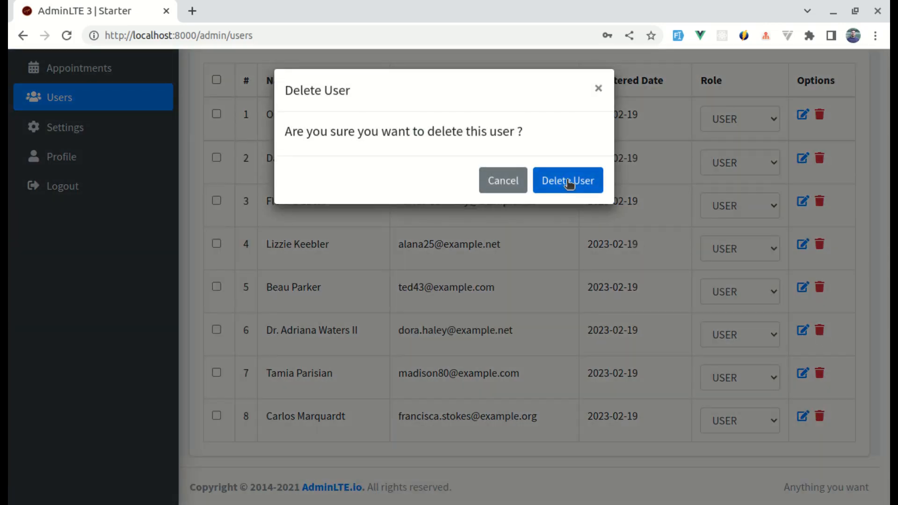
pyautogui.press('F12')
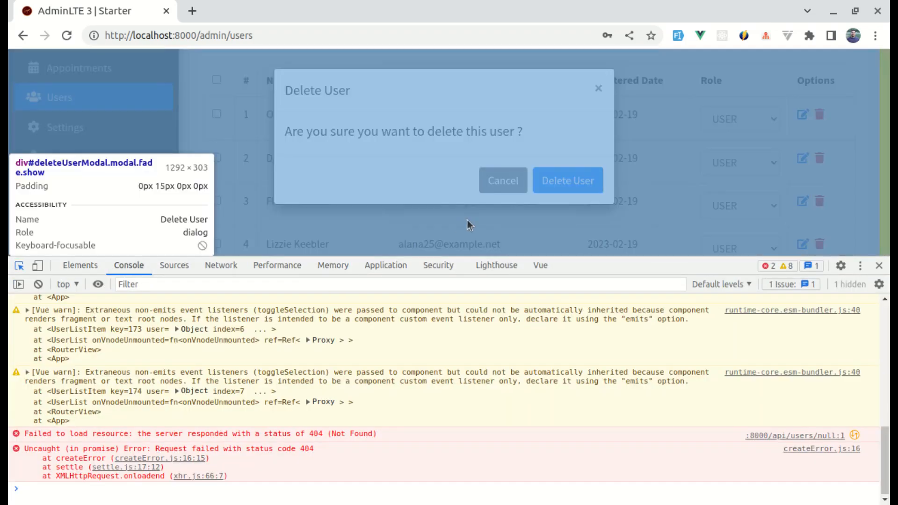
# Inspect the failed DELETE /api/users/null request in the Network panel, then close DevTools
pyautogui.click(567, 180)
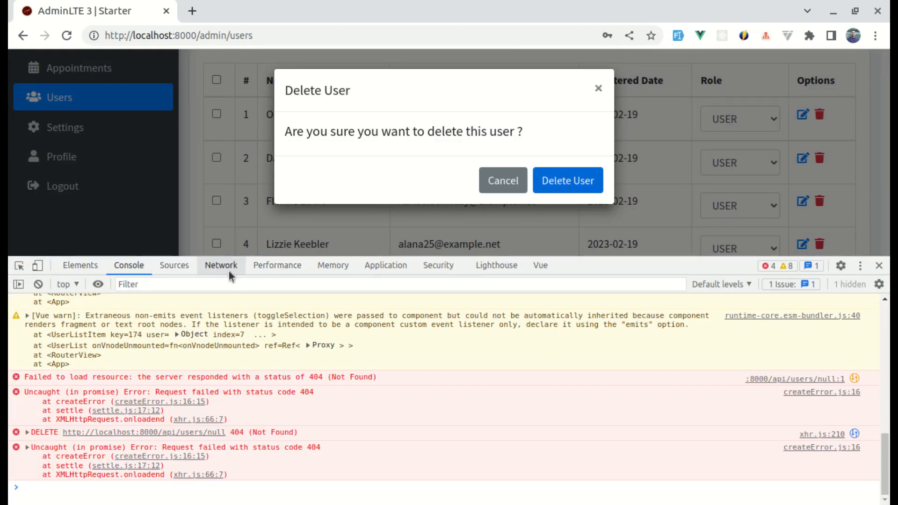
pyautogui.click(221, 265)
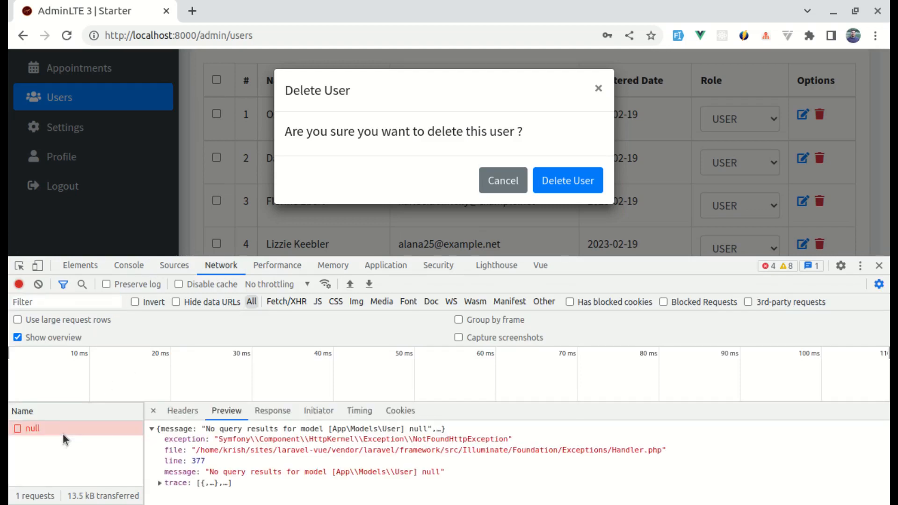
pyautogui.moveTo(584, 371)
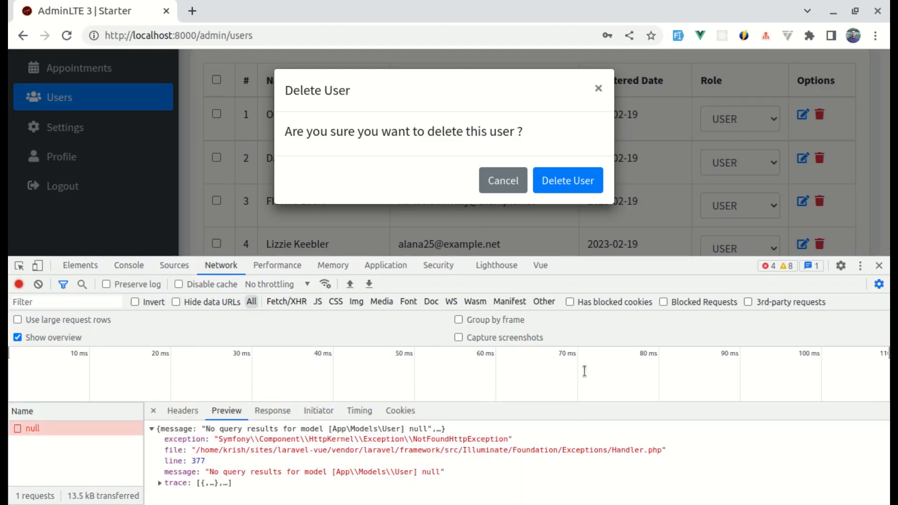
pyautogui.moveTo(879, 265)
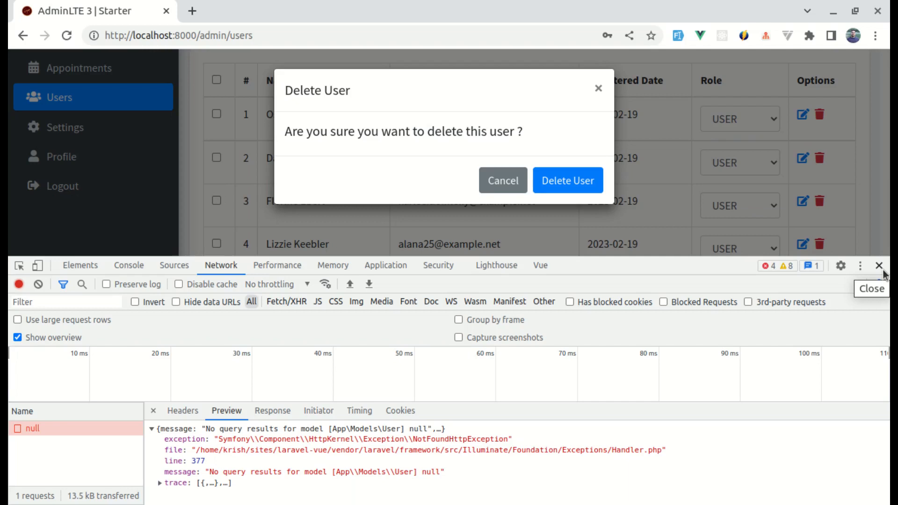
pyautogui.click(878, 265)
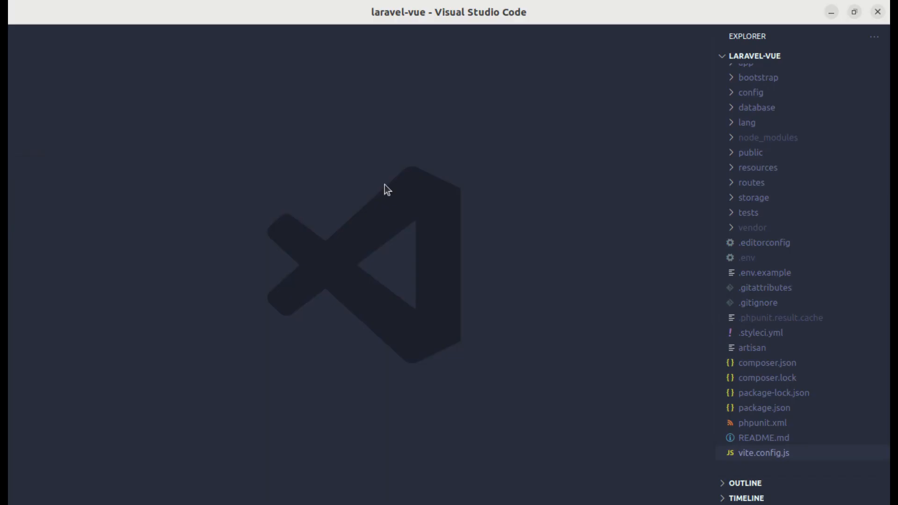
# Cut the deleteUserModal div block out of UserListItem.vue's template
pyautogui.press('ctrl+p')
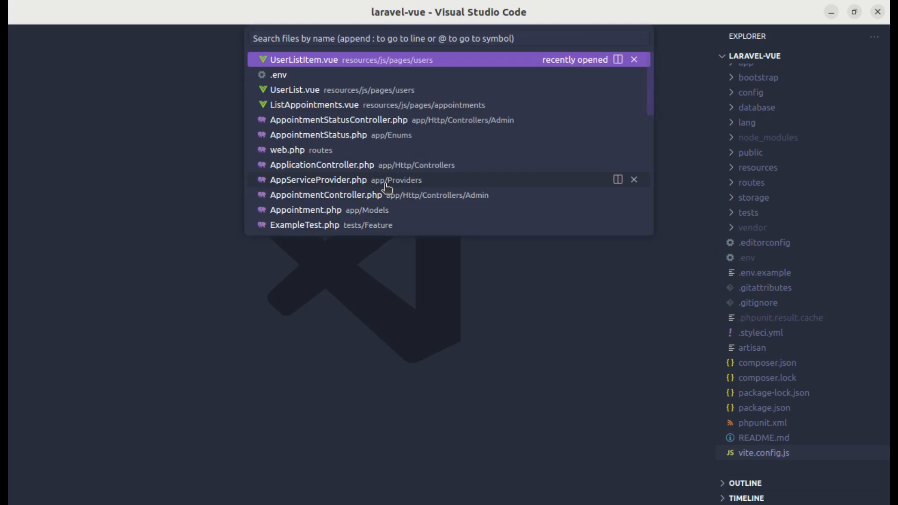
pyautogui.click(304, 59)
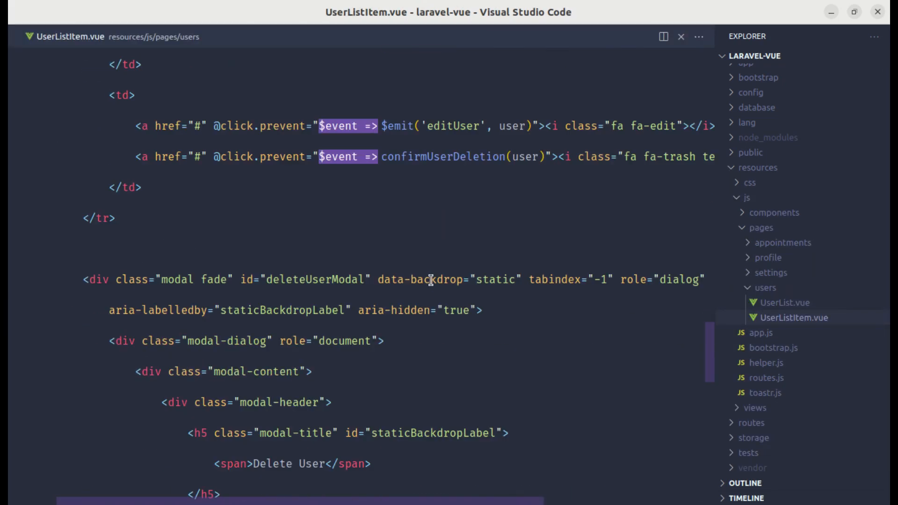
pyautogui.click(49, 280)
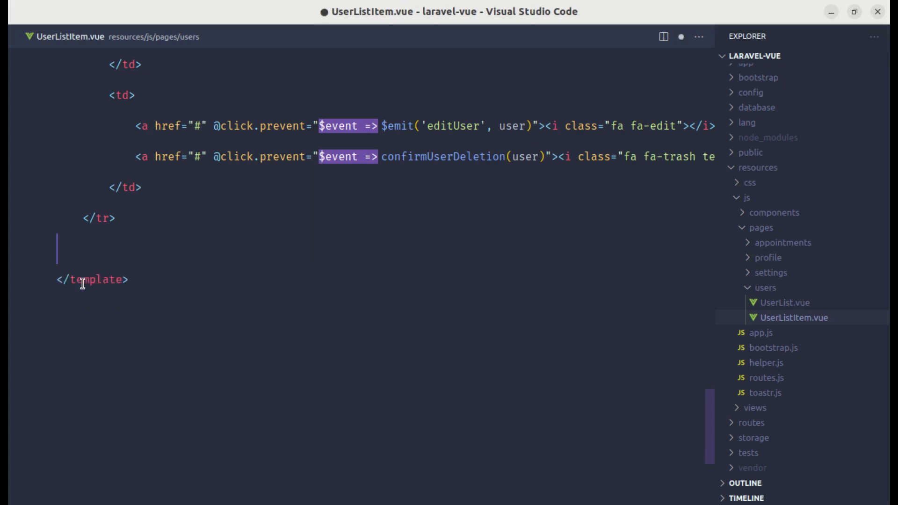
pyautogui.press('ctrl+p')
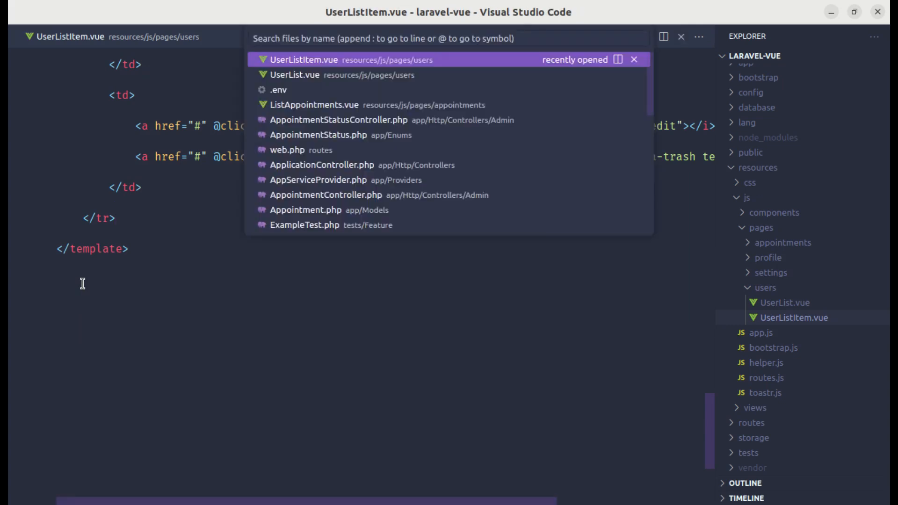
# Paste the deleteUserModal markup next to the userFormModal div in UserList.vue
pyautogui.click(294, 75)
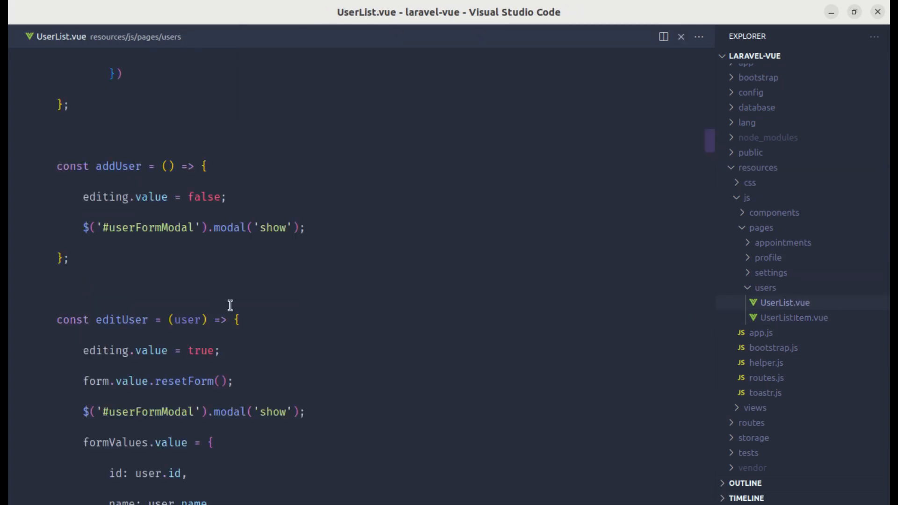
pyautogui.scroll(-3)
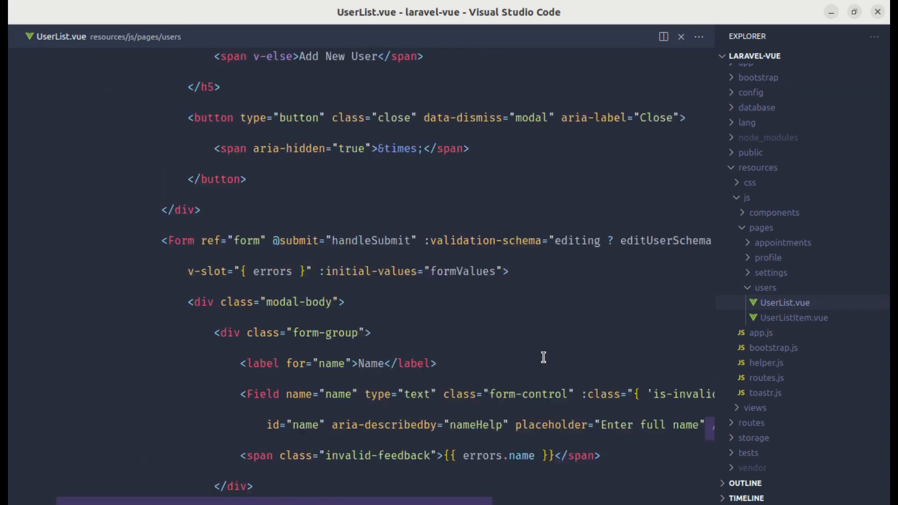
pyautogui.scroll(3)
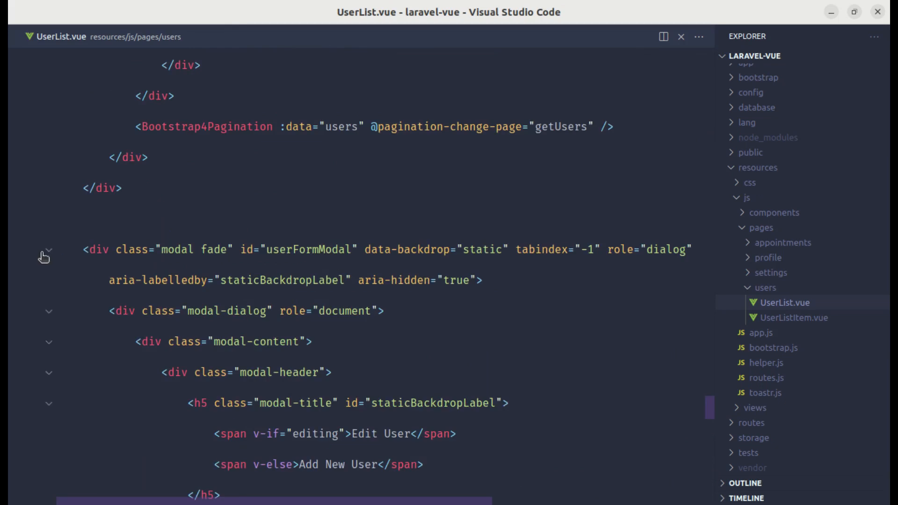
pyautogui.click(49, 250)
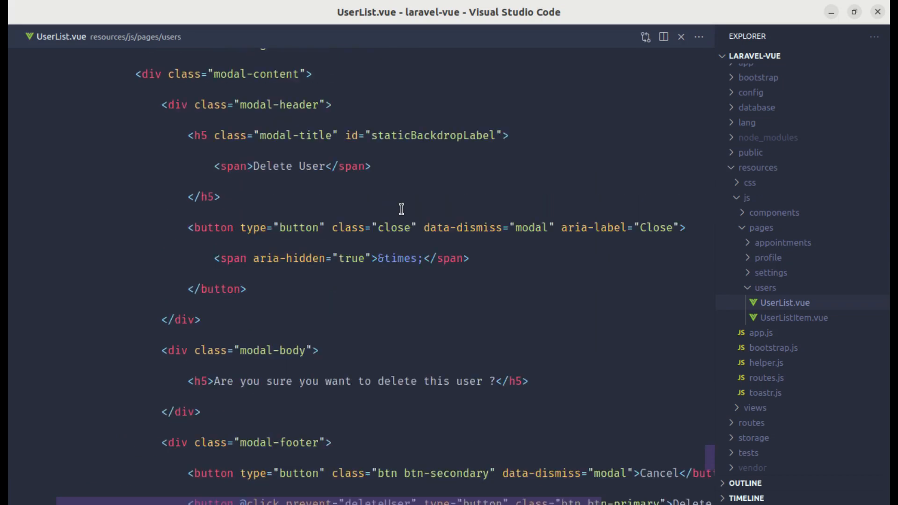
pyautogui.scroll(3)
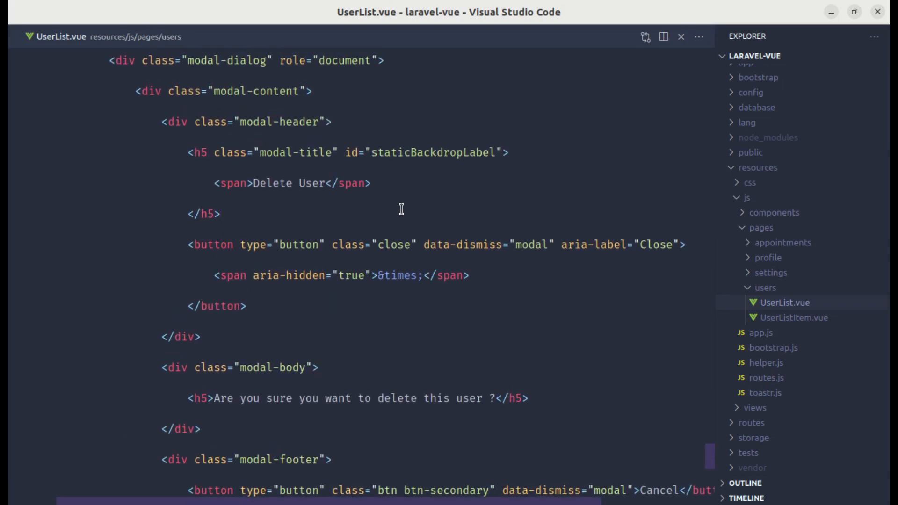
pyautogui.press('ctrl+p')
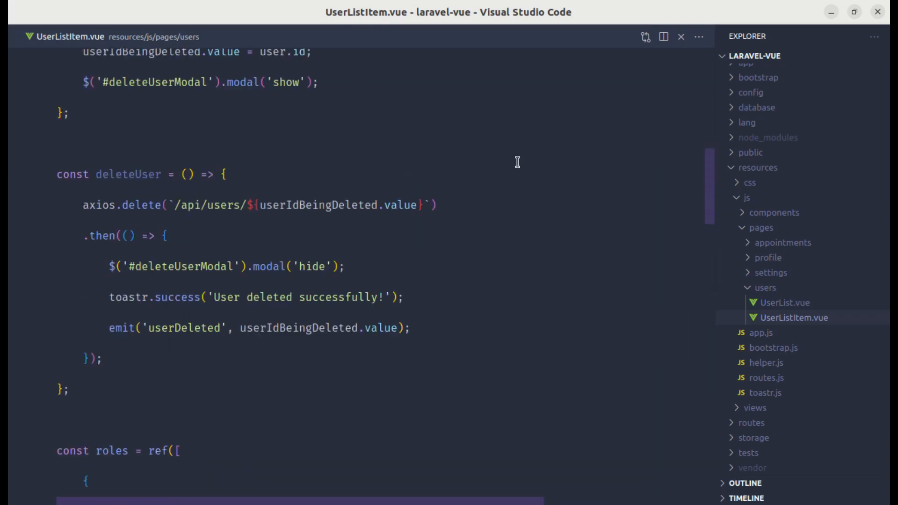
# Cut userIdBeingDeleted, confirmUserDeletion and deleteUser from UserListItem.vue's script
pyautogui.scroll(3)
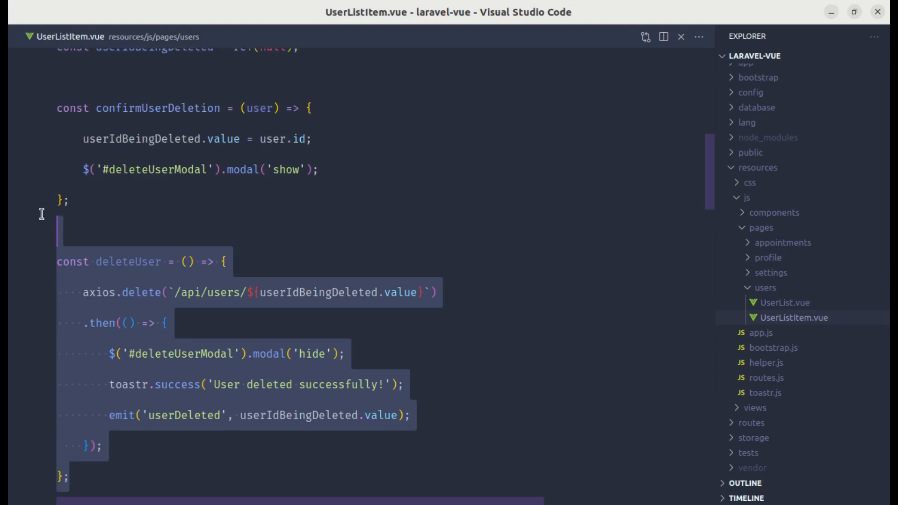
pyautogui.scroll(3)
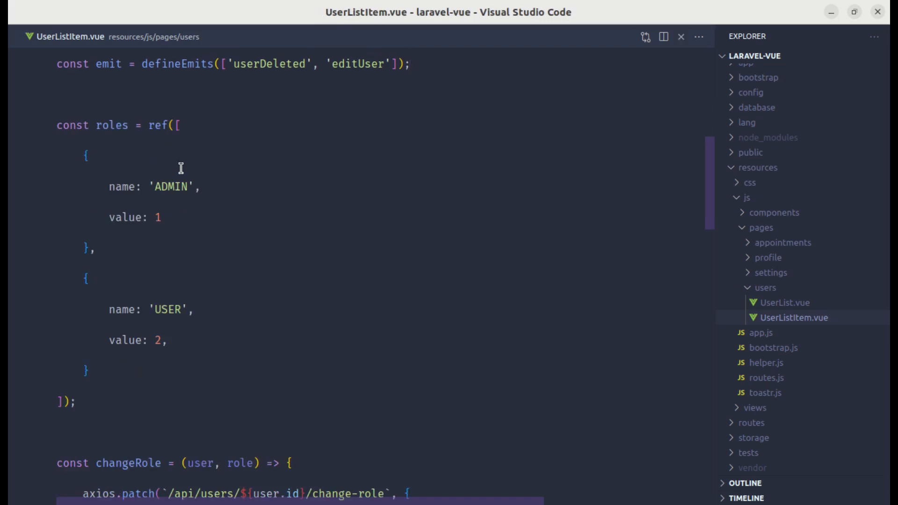
pyautogui.click(784, 302)
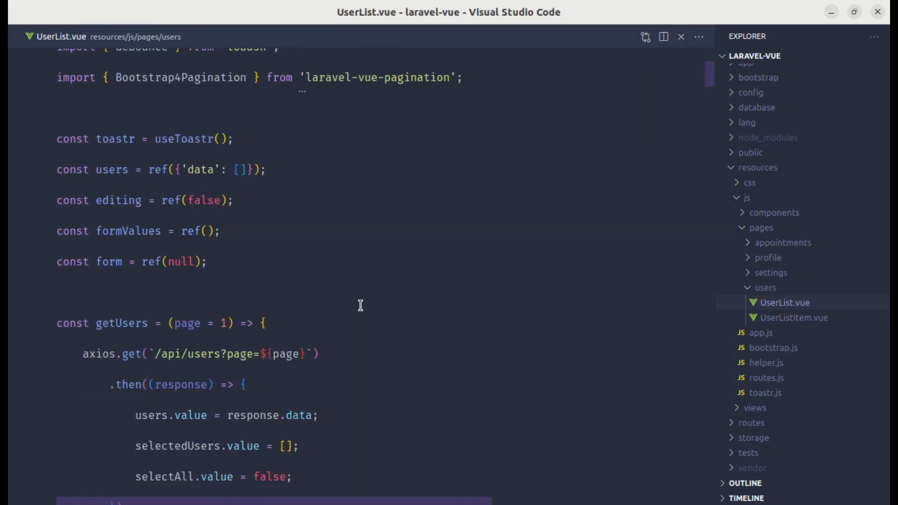
# Paste the deletion ref and functions into UserList.vue's script and return to UserListItem.vue
pyautogui.scroll(-3)
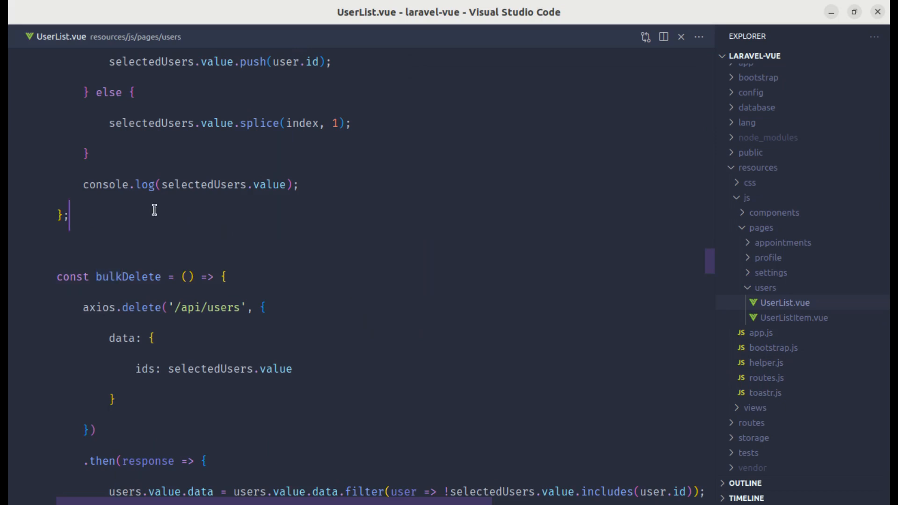
pyautogui.scroll(-3)
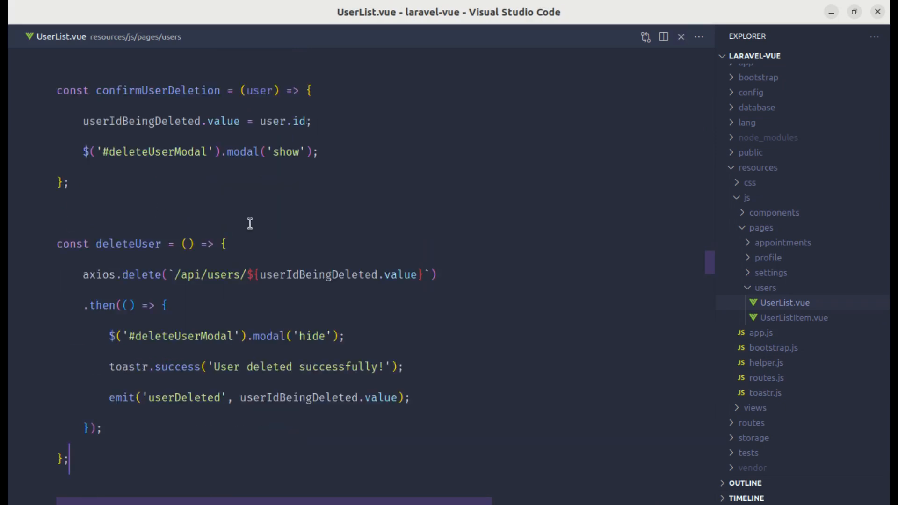
pyautogui.scroll(3)
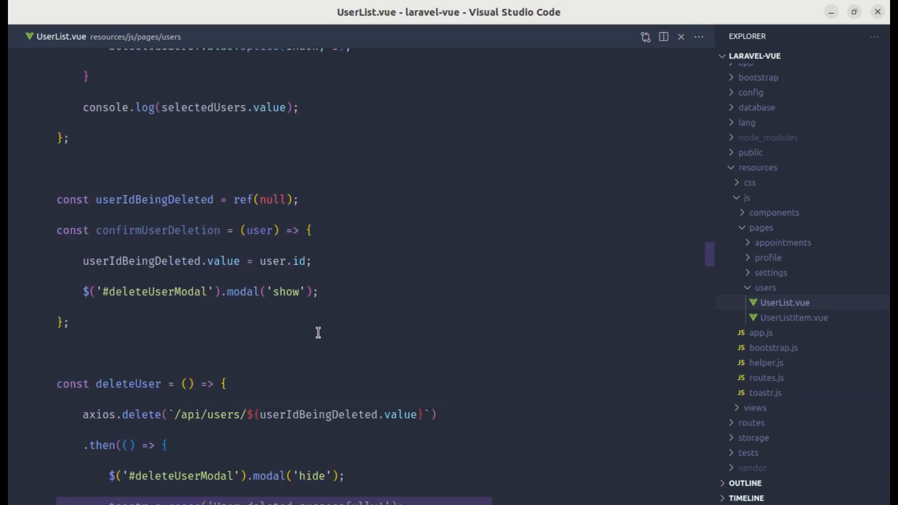
pyautogui.click(795, 317)
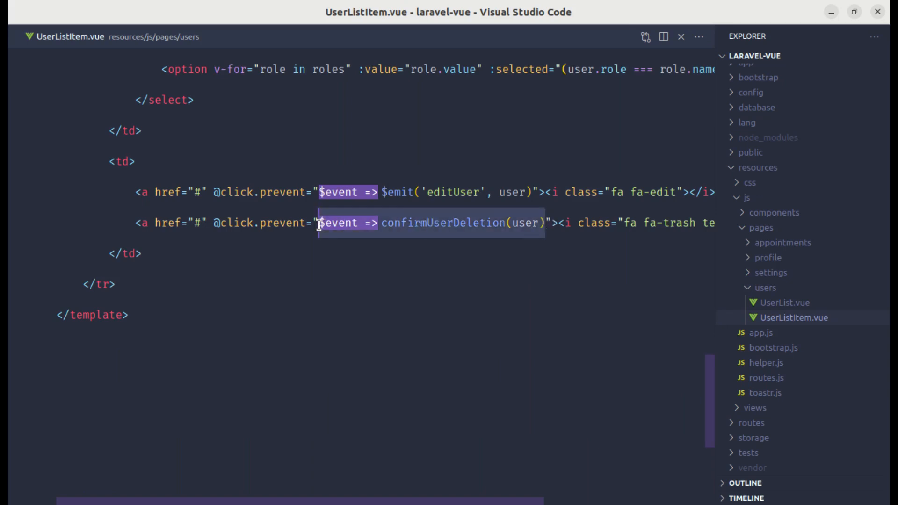
# Make the trash link handler $emit('confirmUserDeletion', user.id) in UserListItem.vue
pyautogui.write("$emit('")
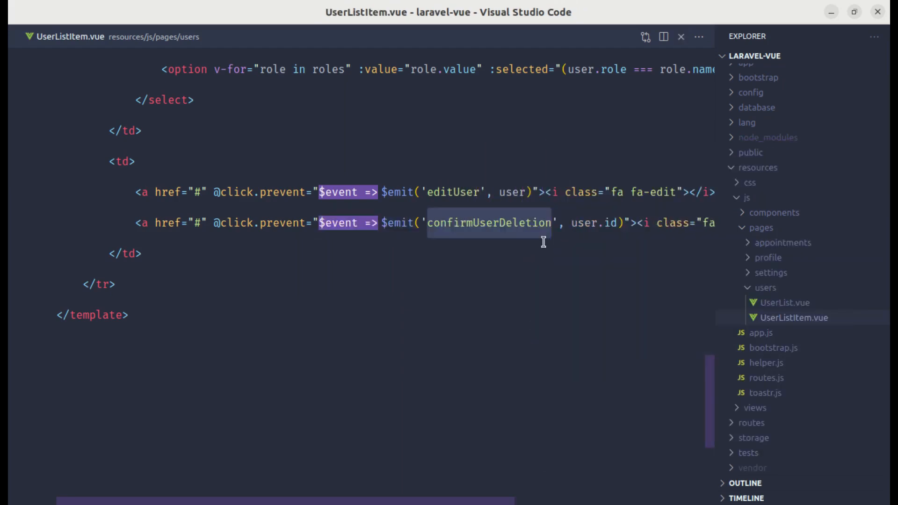
pyautogui.click(784, 302)
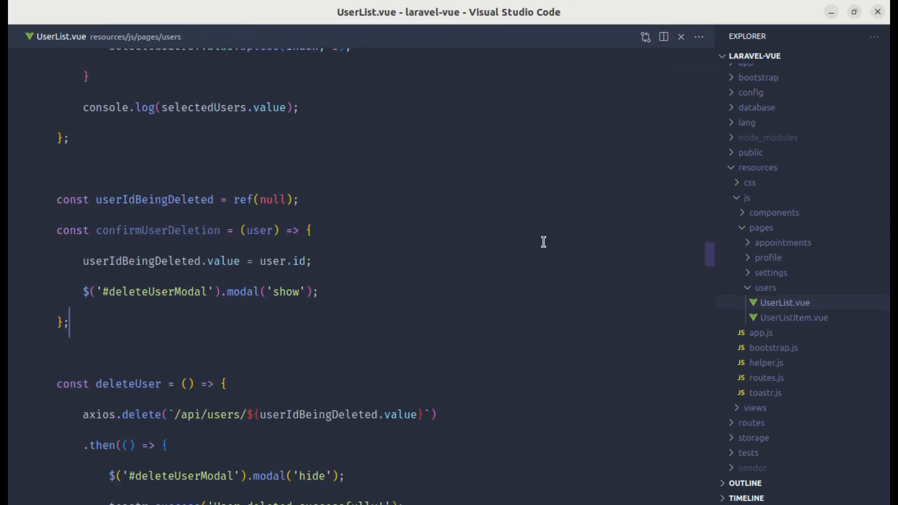
pyautogui.scroll(-3)
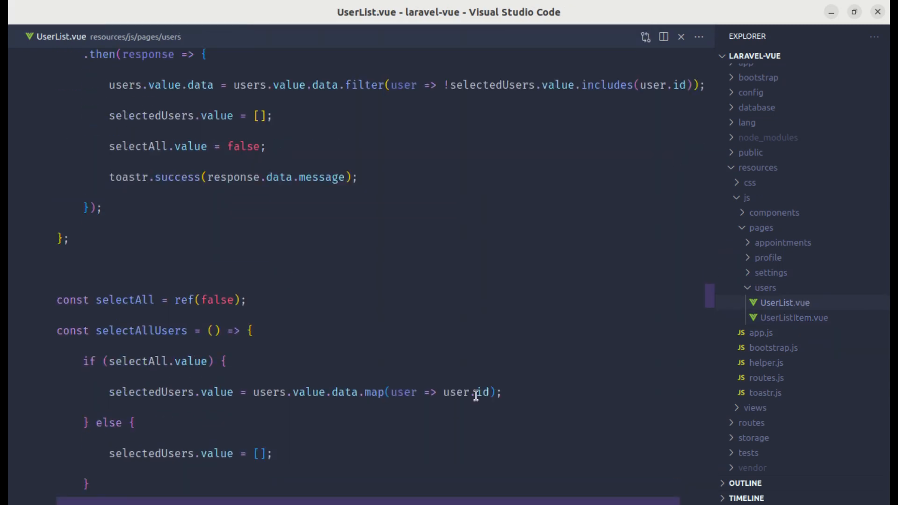
pyautogui.scroll(3)
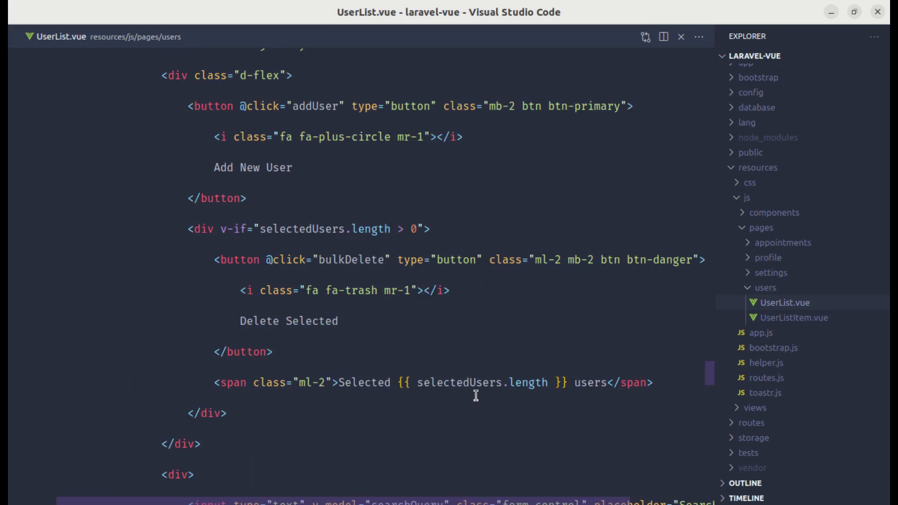
pyautogui.scroll(-3)
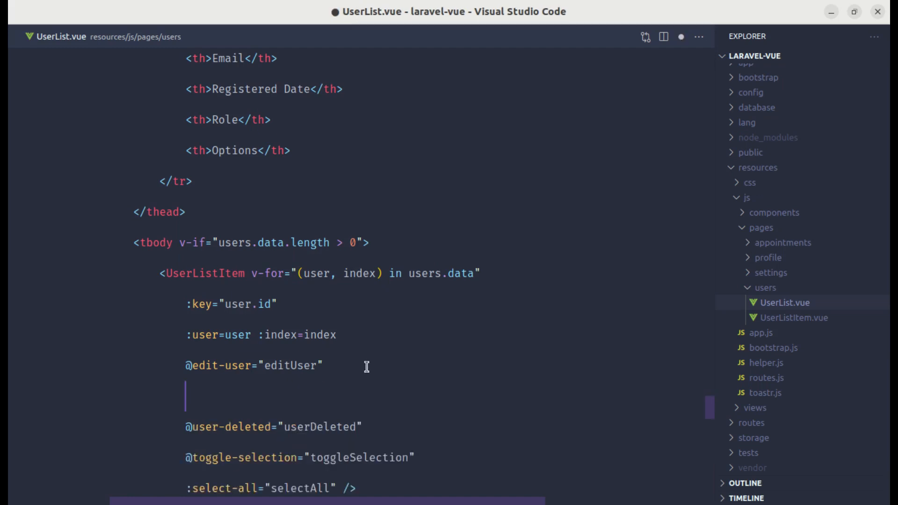
pyautogui.write('confirmUserDeletion')
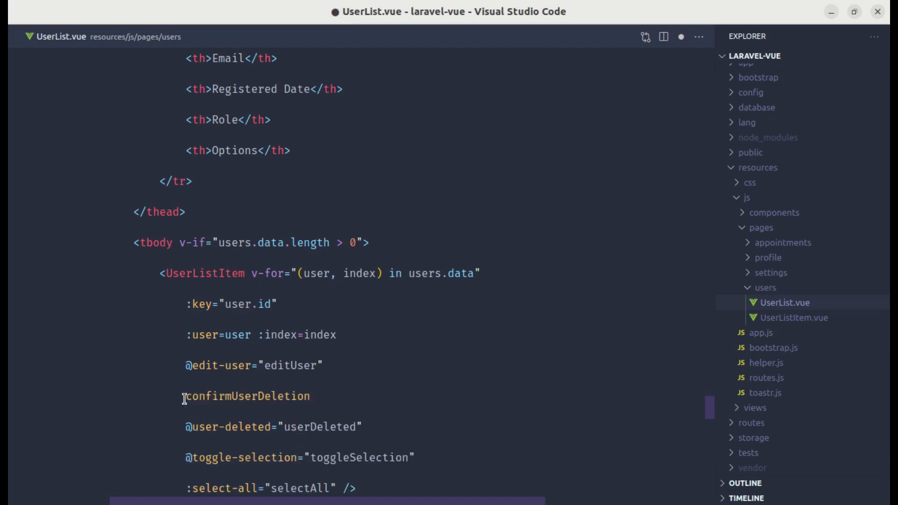
pyautogui.write('@c')
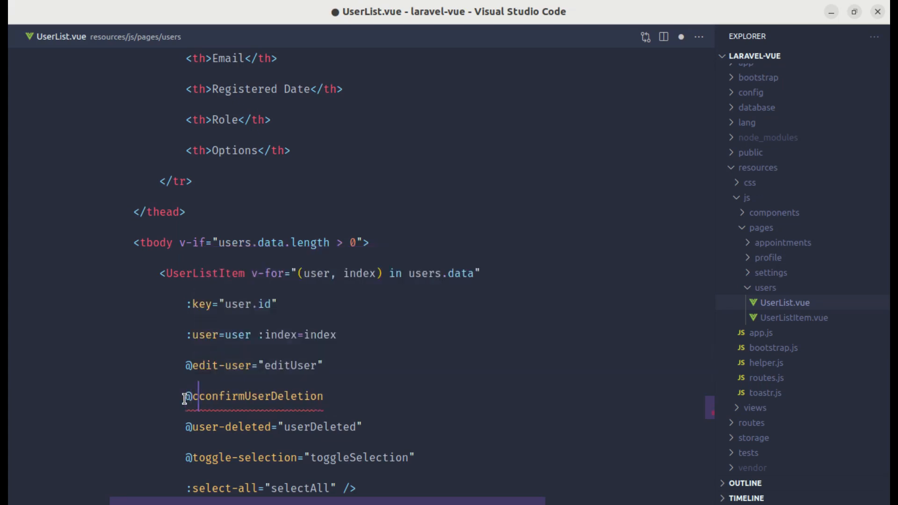
pyautogui.write('confirm-')
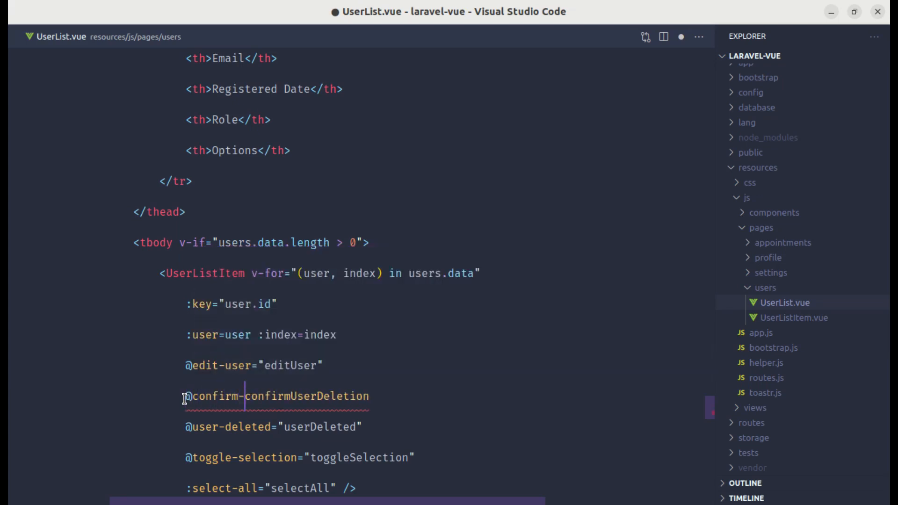
pyautogui.write('-user-deletion="')
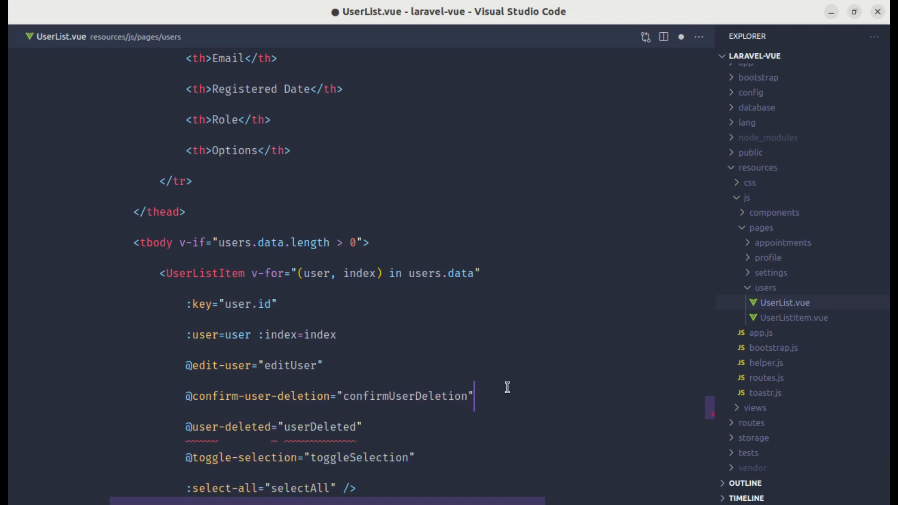
pyautogui.press('ctrl+s')
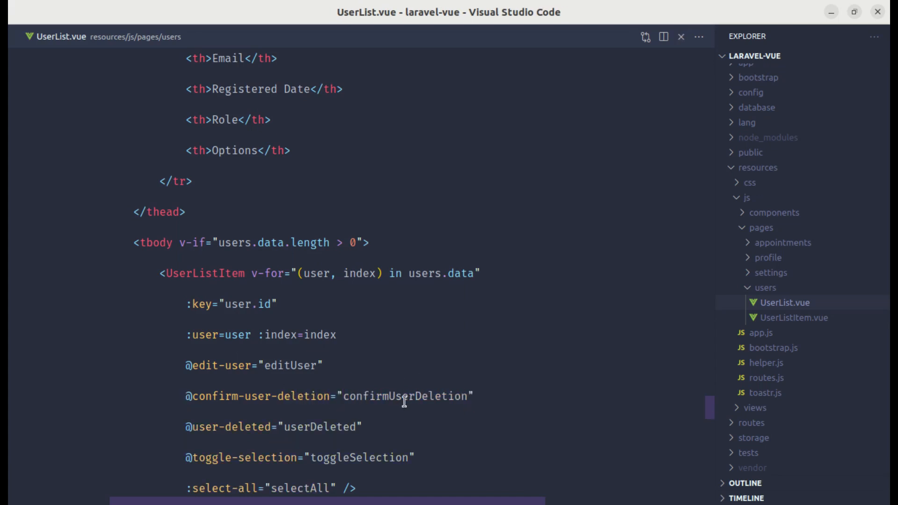
pyautogui.doubleClick(405, 396)
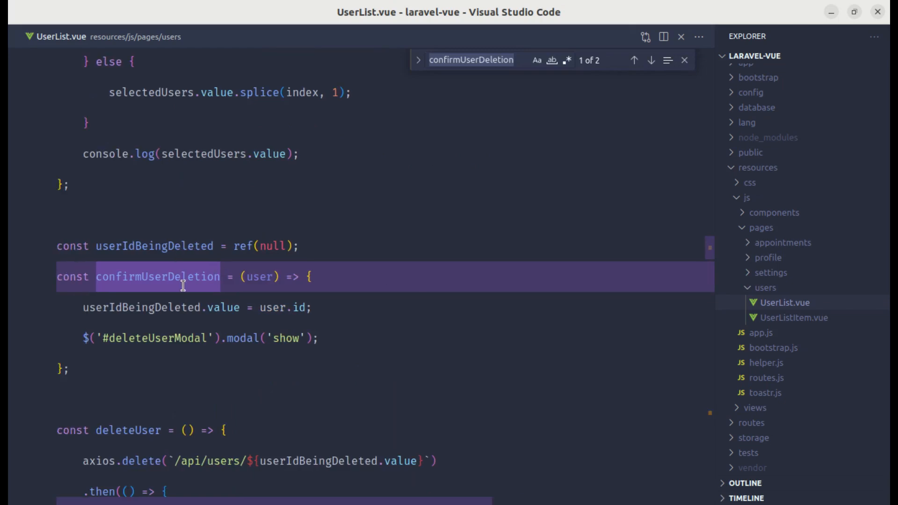
# Change confirmUserDeletion to take an id and assign it directly to userIdBeingDeleted, then save
pyautogui.click(685, 59)
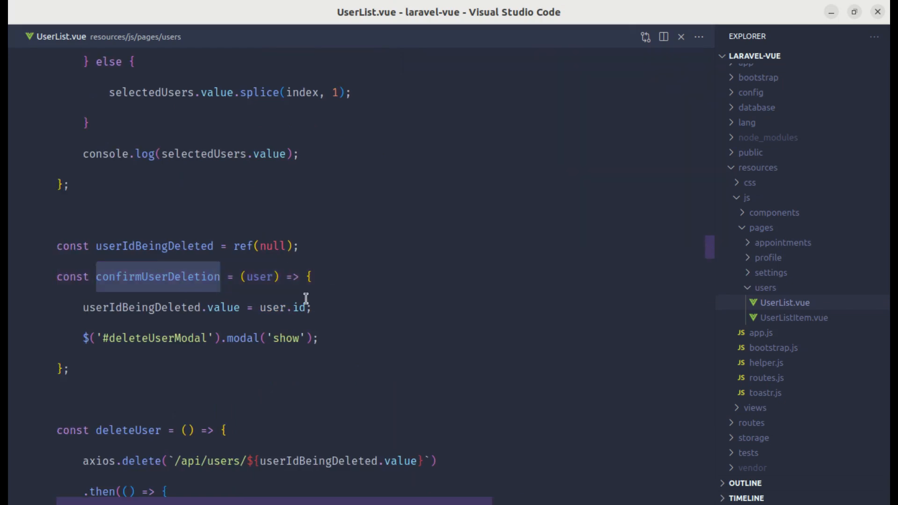
pyautogui.write('id')
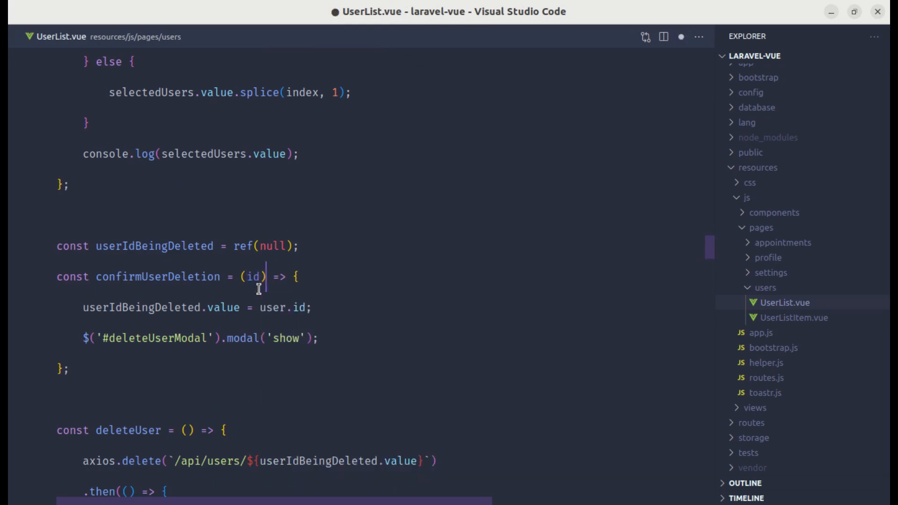
pyautogui.doubleClick(273, 308)
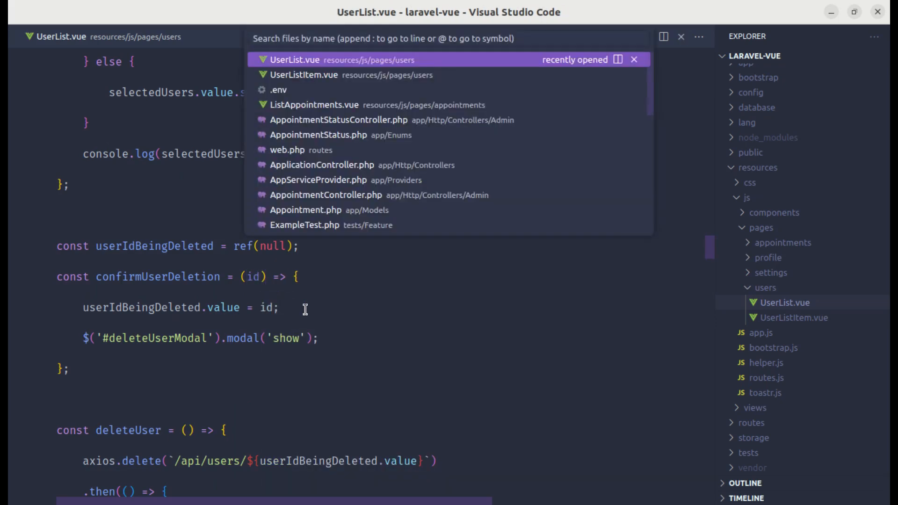
# Add 'confirmUserDeletion' to the defineEmits array in UserListItem.vue
pyautogui.click(303, 75)
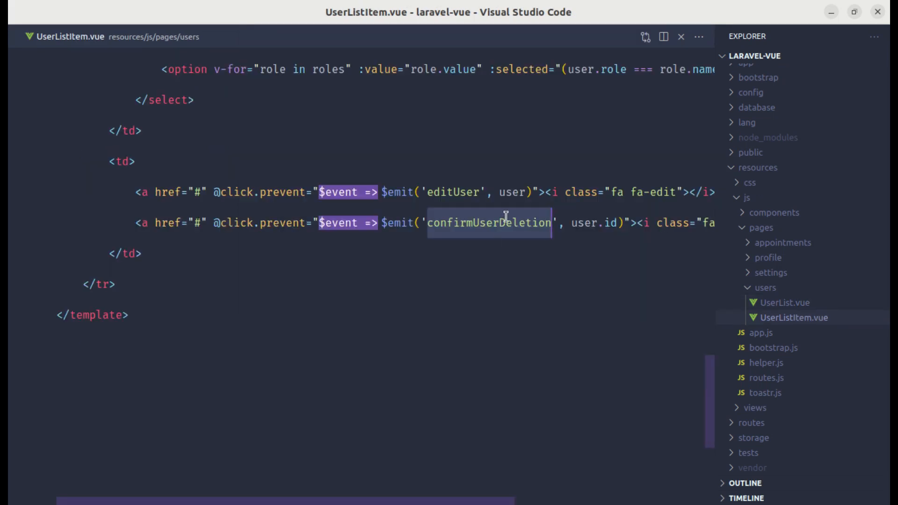
pyautogui.scroll(3)
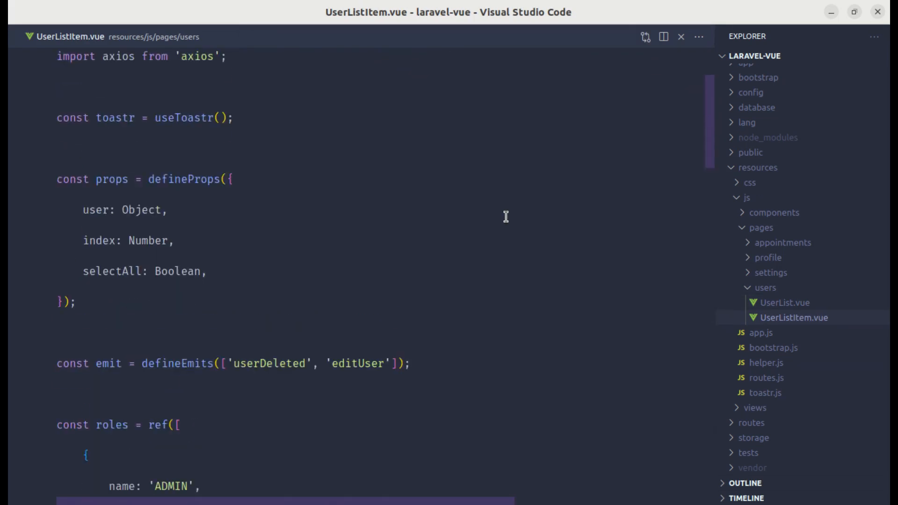
pyautogui.moveTo(399, 391)
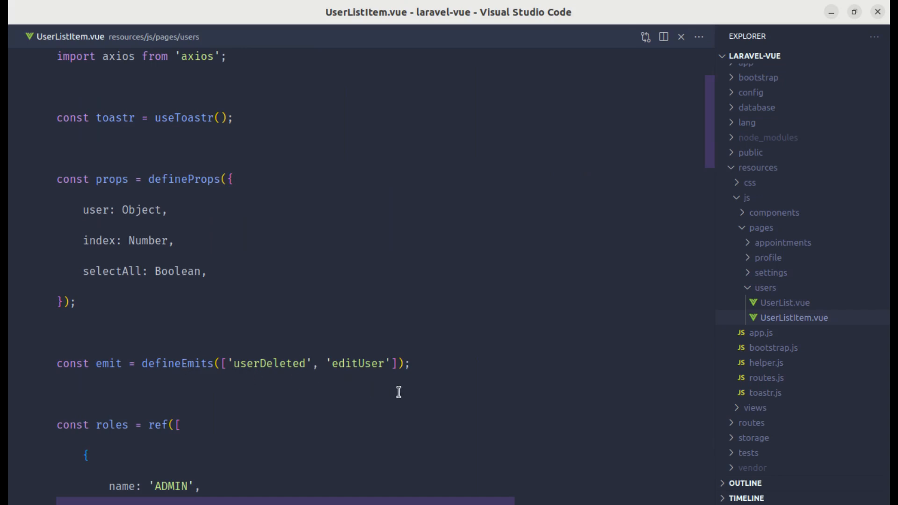
pyautogui.write(", 'confirmUserDeletion'")
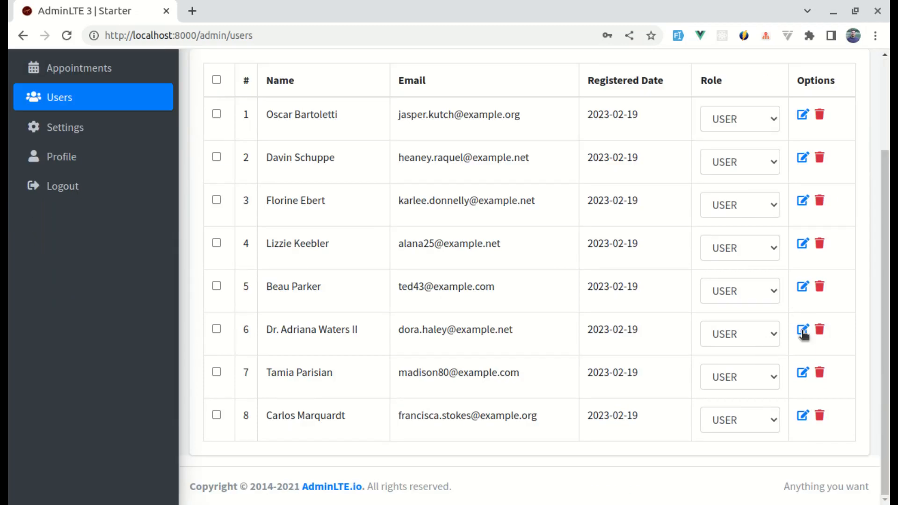
# Delete two users in AdminLTE; both report success but all eight rows remain in the table
pyautogui.click(819, 329)
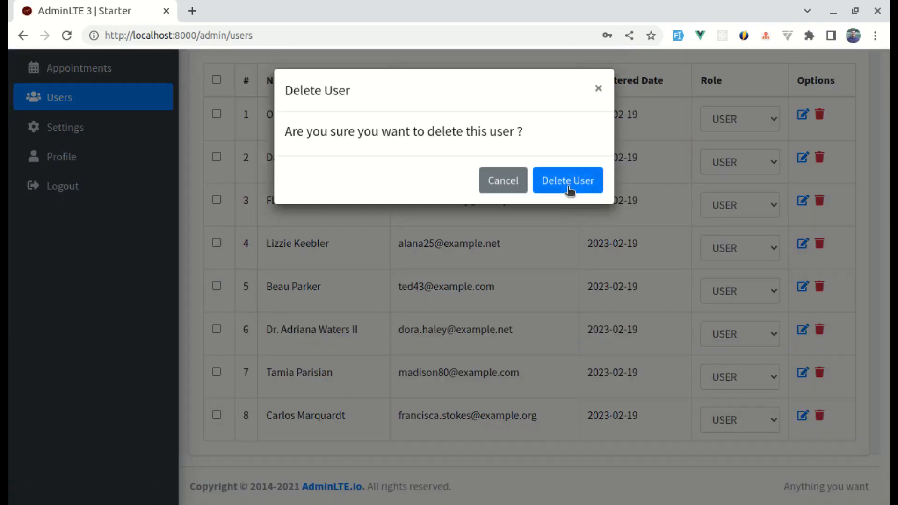
pyautogui.click(567, 180)
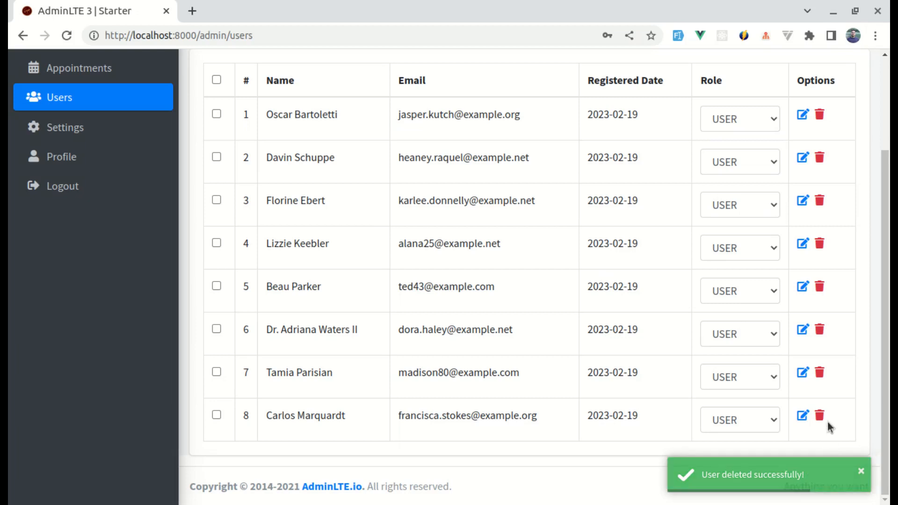
pyautogui.click(820, 415)
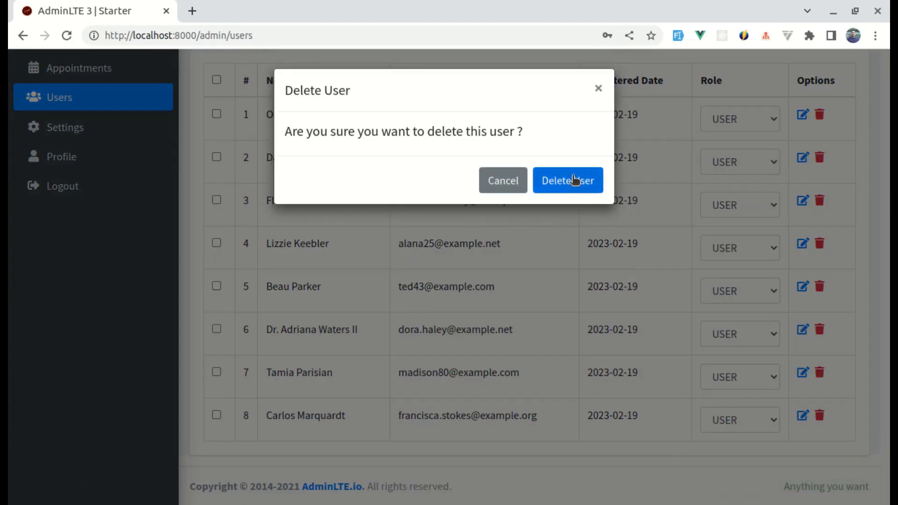
pyautogui.click(567, 180)
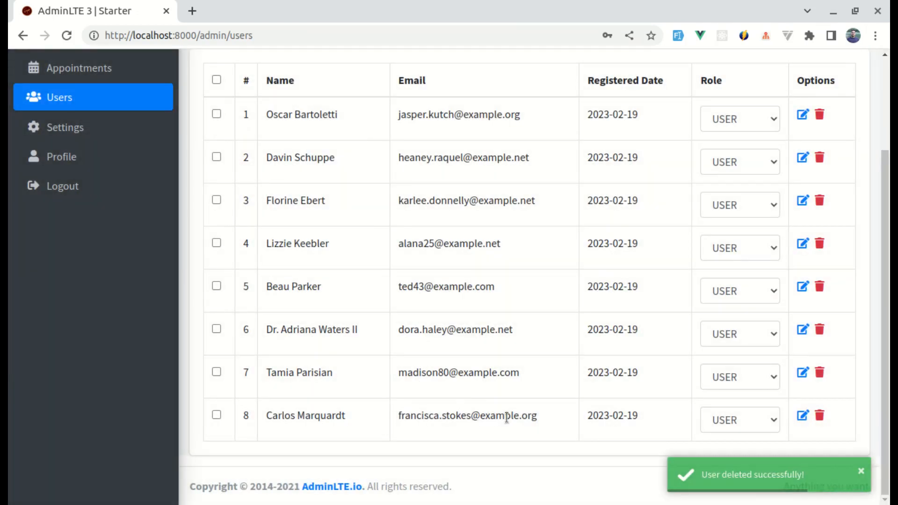
pyautogui.scroll(3)
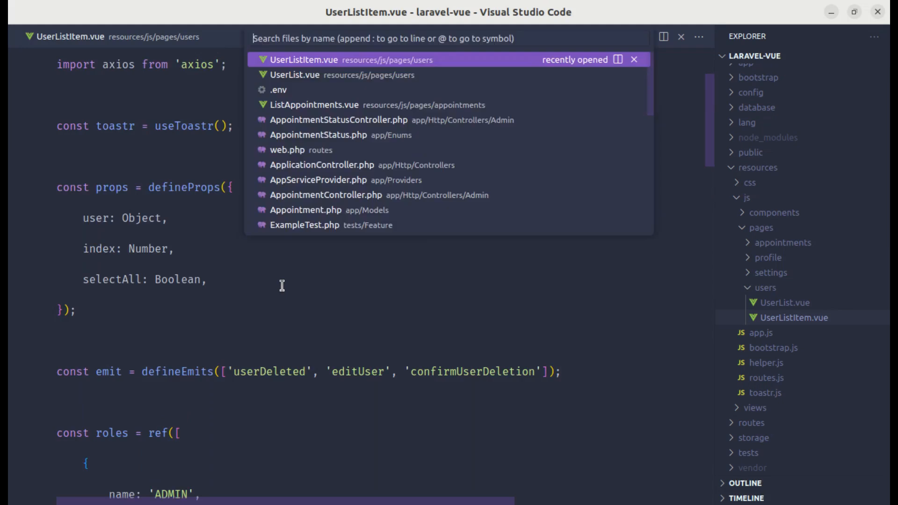
# Move the user-filtering line from the userDeleted handler into deleteUser's then block and remove the userDeleted emit
pyautogui.click(295, 75)
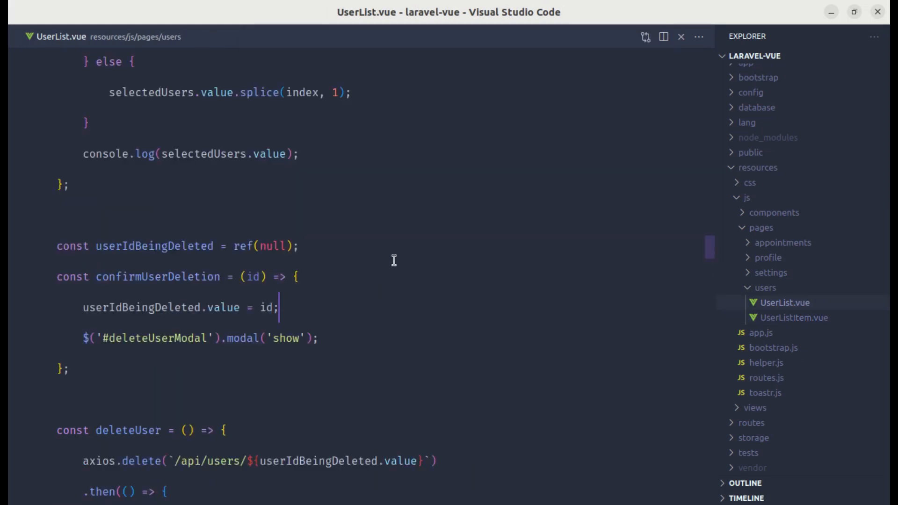
pyautogui.scroll(-3)
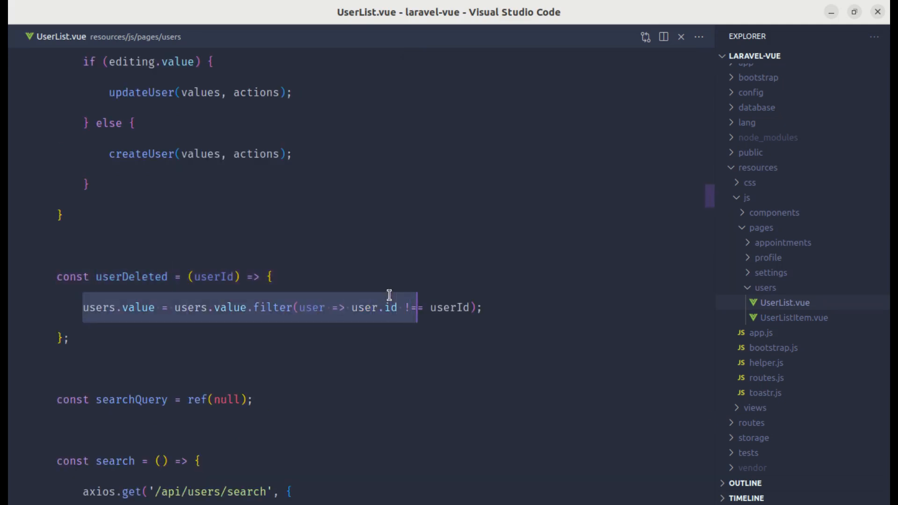
pyautogui.press('Delete')
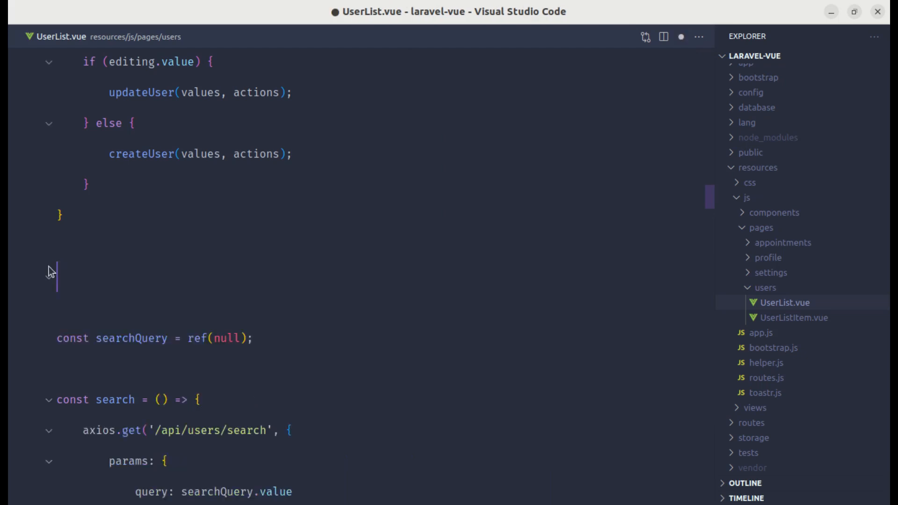
pyautogui.press('ctrl+f')
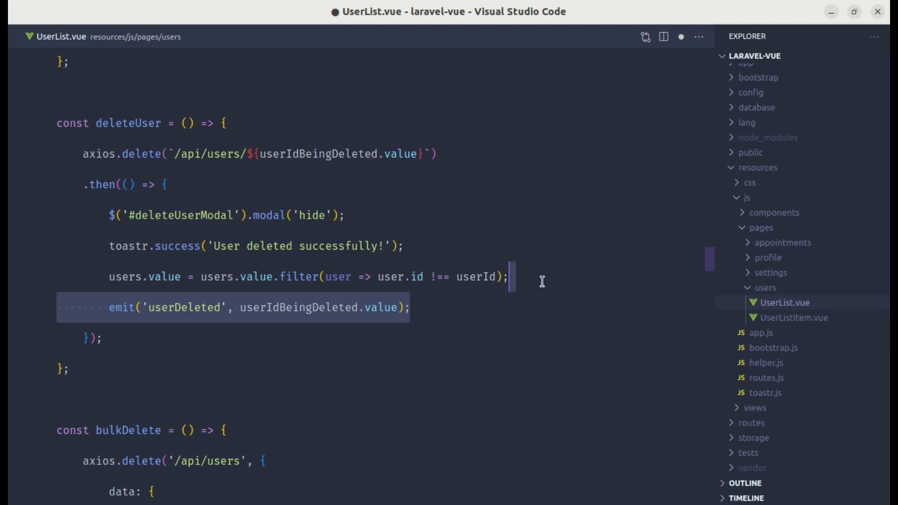
pyautogui.press('Delete')
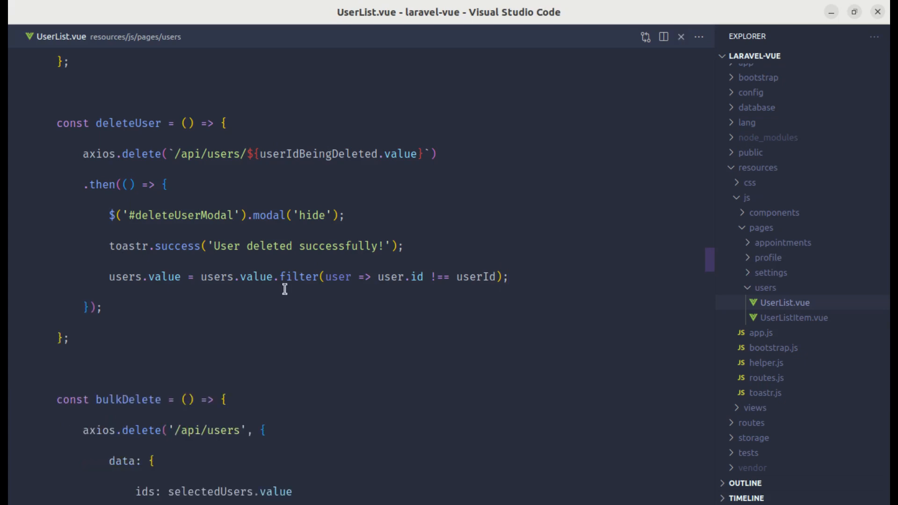
pyautogui.moveTo(160, 284)
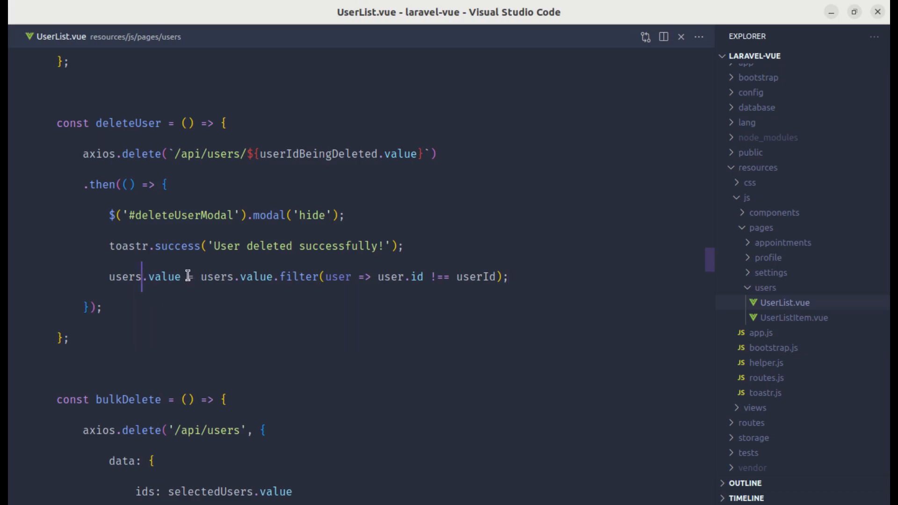
# Change the filter to operate on users.value.data instead of users.value
pyautogui.write('data')
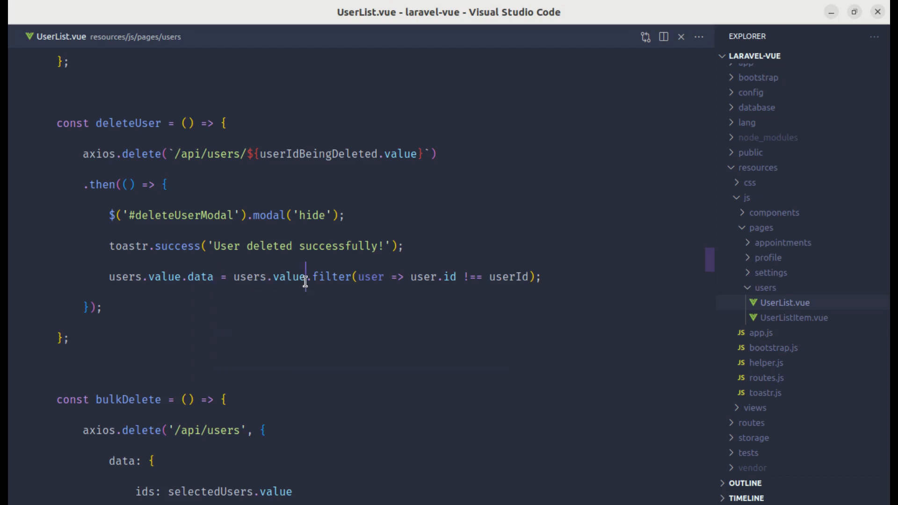
pyautogui.write('.data')
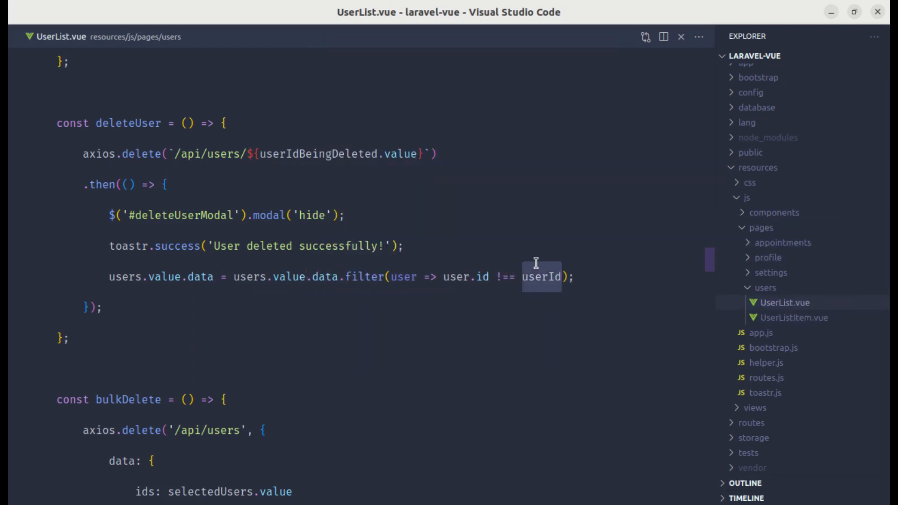
pyautogui.doubleClick(318, 153)
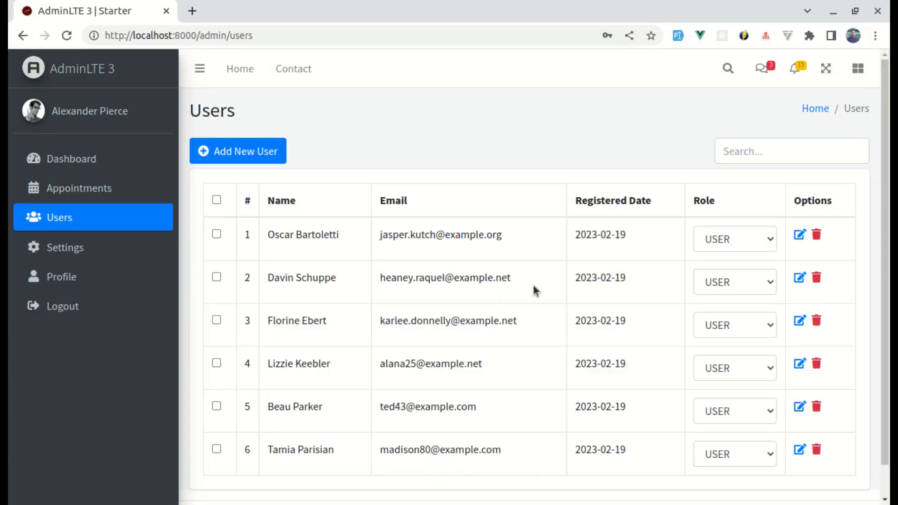
pyautogui.moveTo(805, 436)
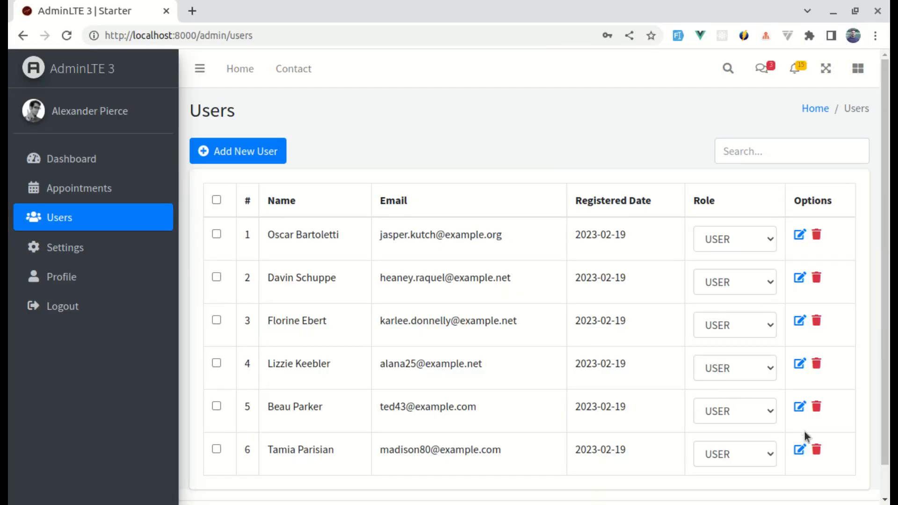
# Delete two users from the AdminLTE table via the trash icon and Delete User confirmation, each row vanishing immediately
pyautogui.click(815, 406)
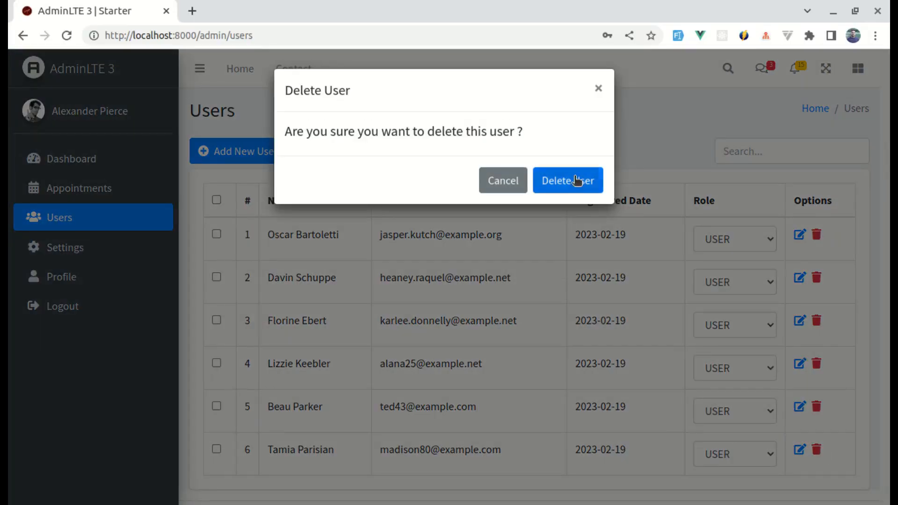
pyautogui.click(566, 180)
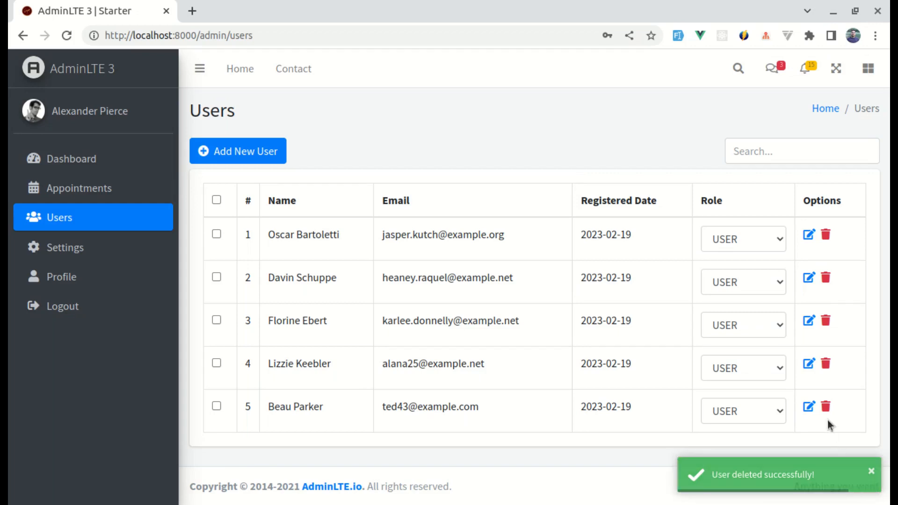
pyautogui.click(825, 406)
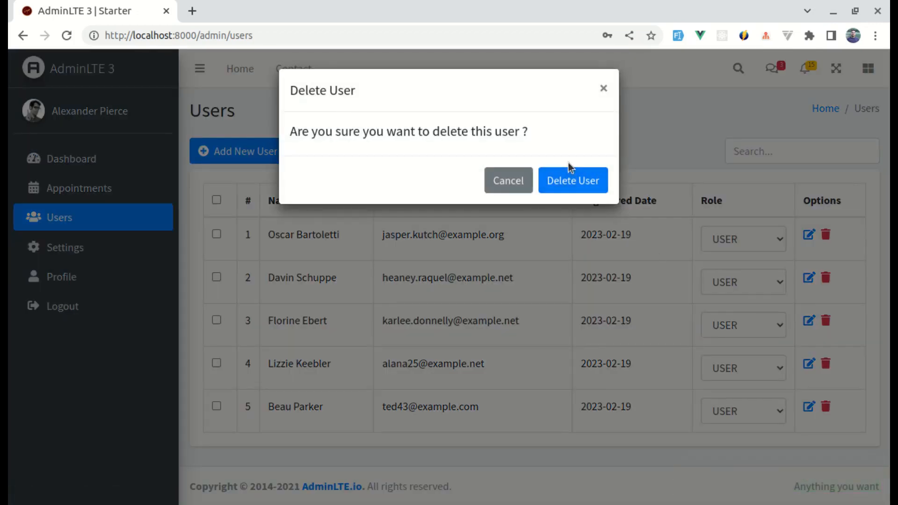
pyautogui.click(573, 180)
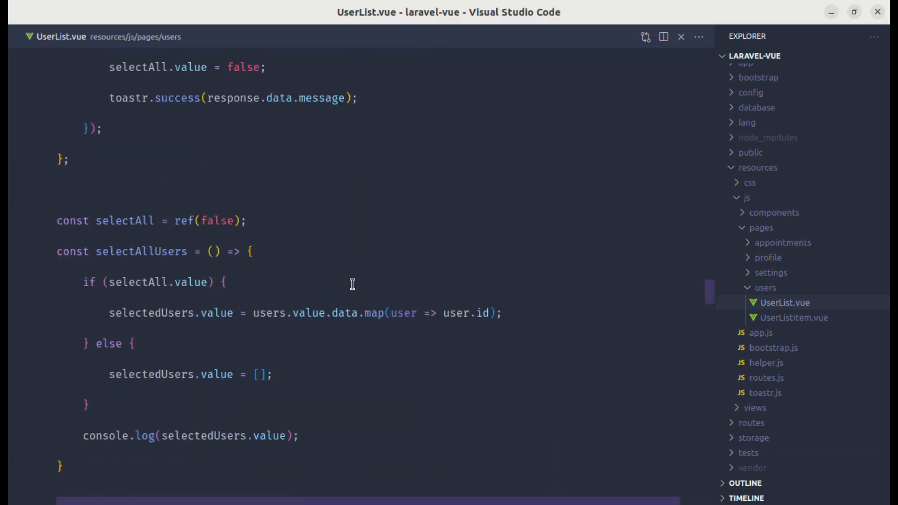
# Scroll UserList.vue down to the UserListItem tag with its user-deleted, confirm-user-deletion and toggle-selection bindings
pyautogui.scroll(3)
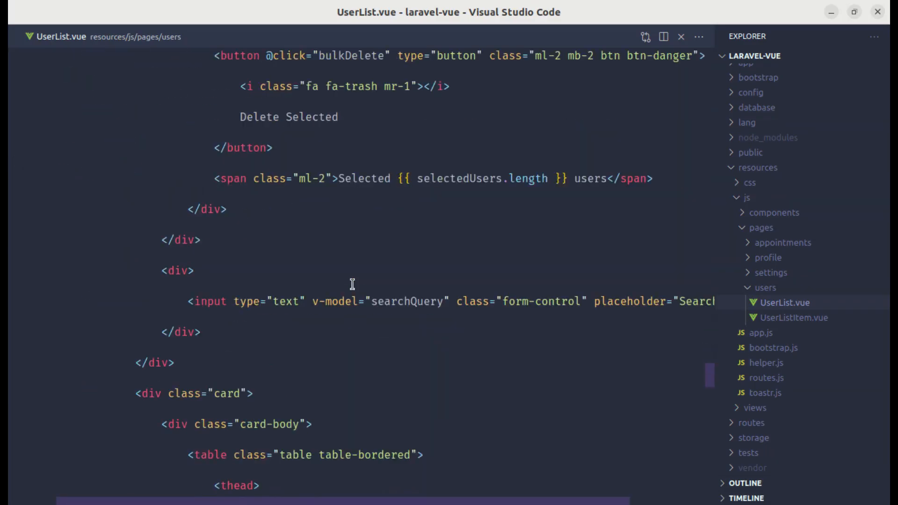
pyautogui.scroll(-3)
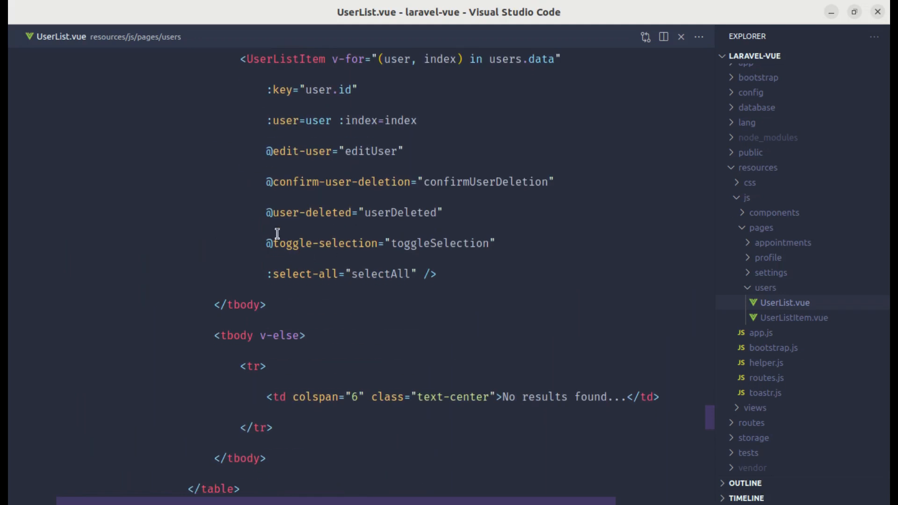